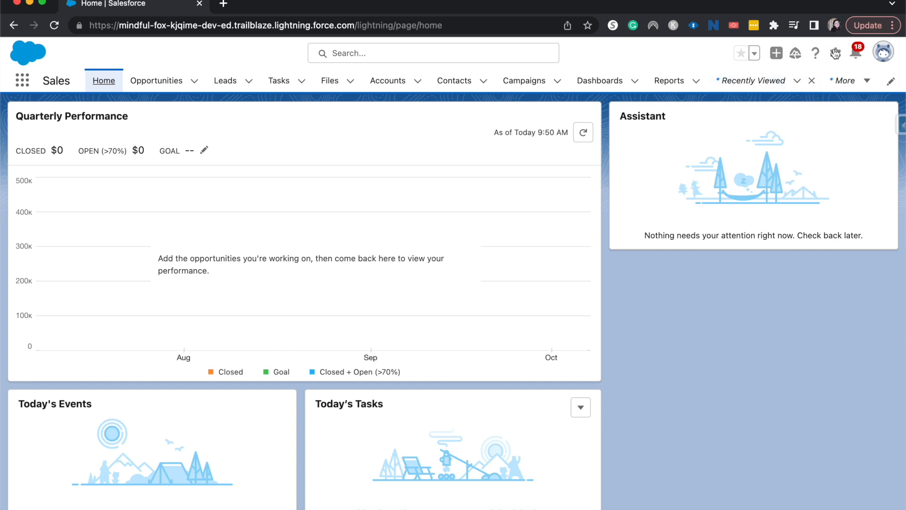
mouse_move(834, 54)
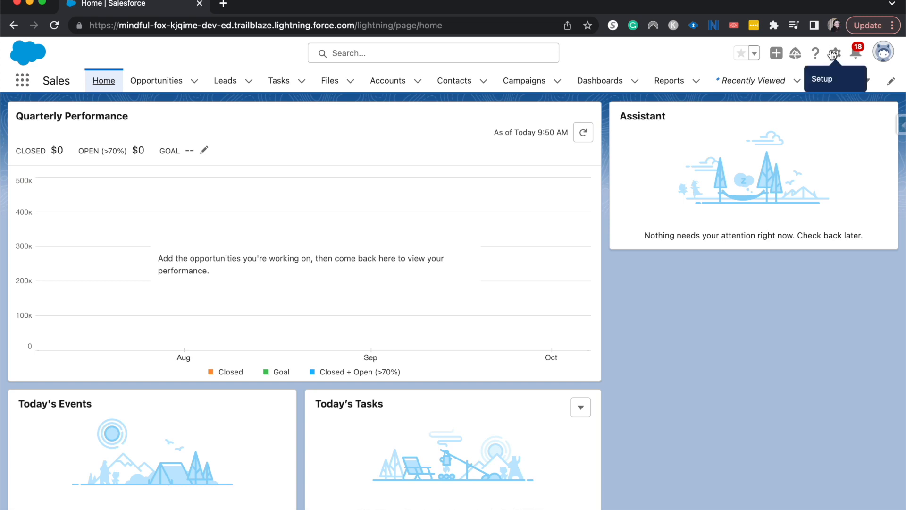
mouse_move(82, 64)
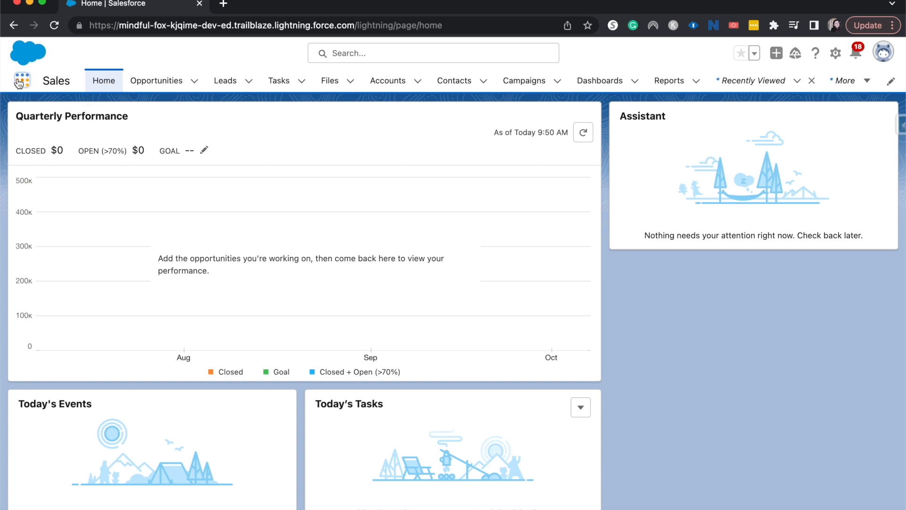
Search the App Launcher for 'sur' and open the Surveys list
text(sur)
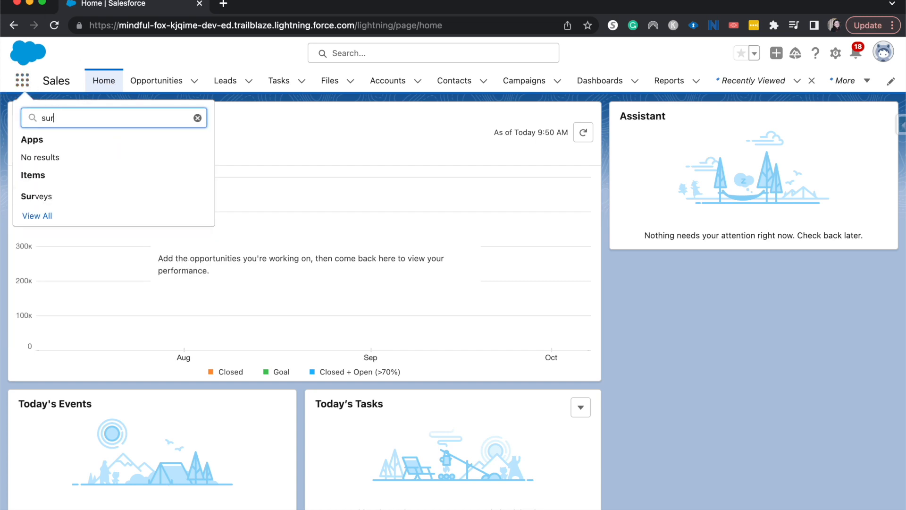
click(36, 196)
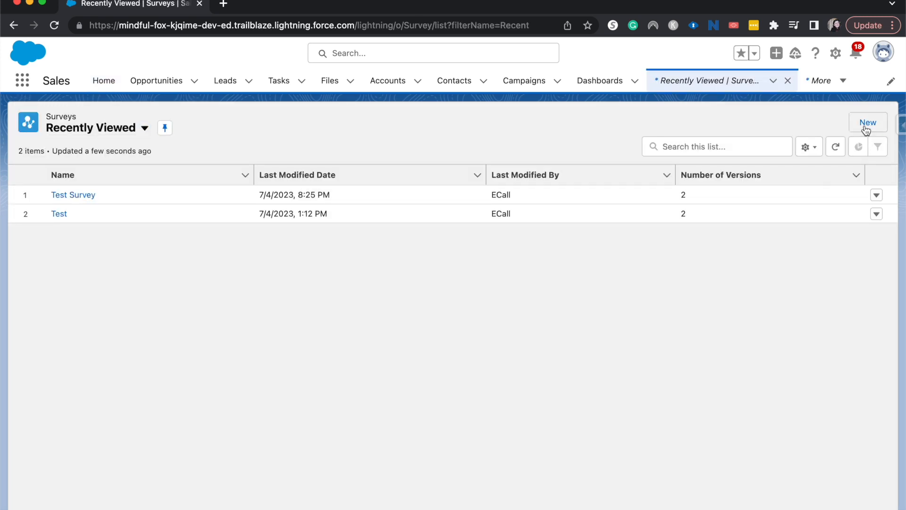
Start a new survey and name it 'Customer Satisfaction Survey'
click(867, 122)
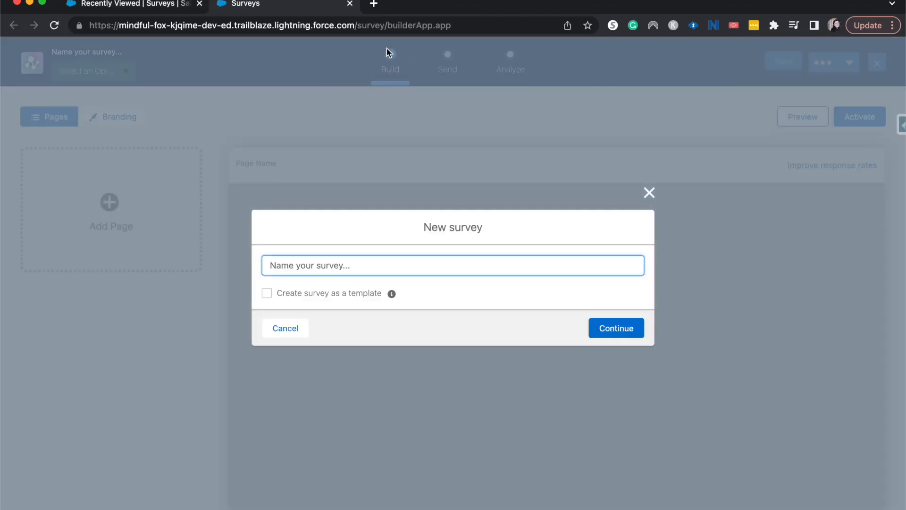
mouse_move(430, 157)
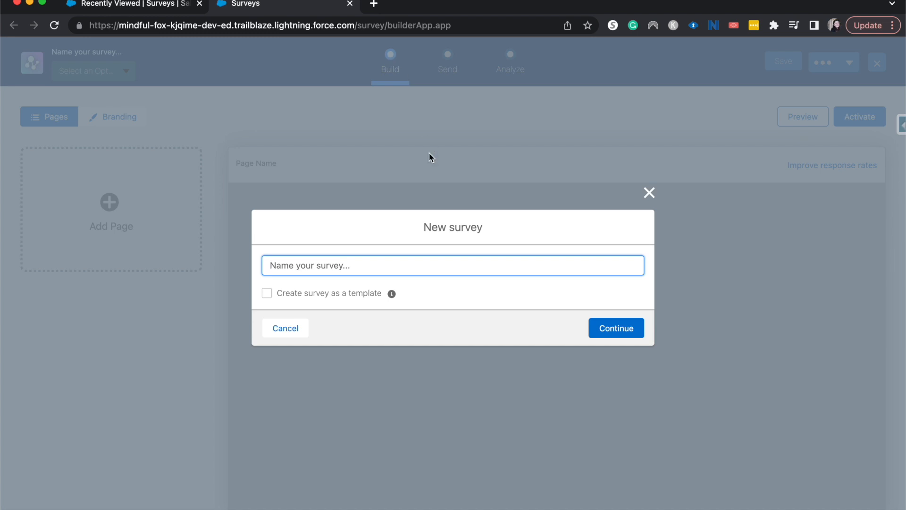
text(Customer S)
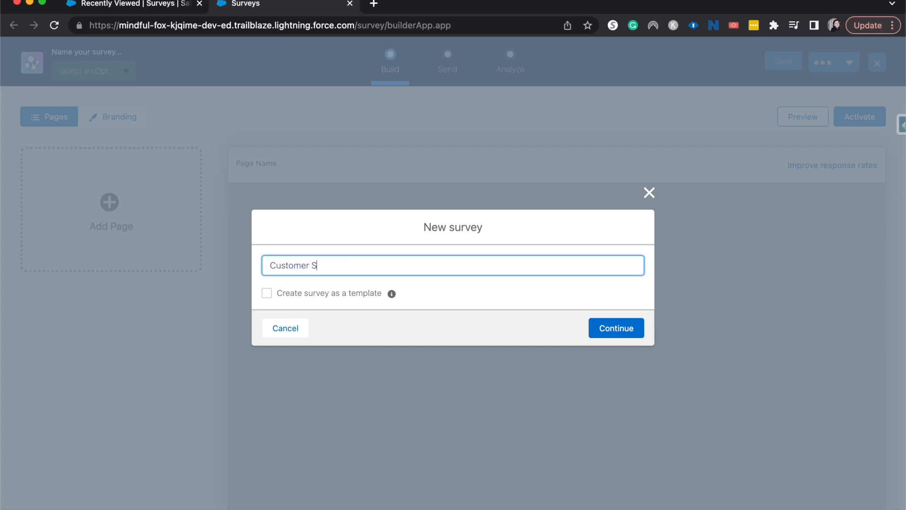
text(atisfaction Survey)
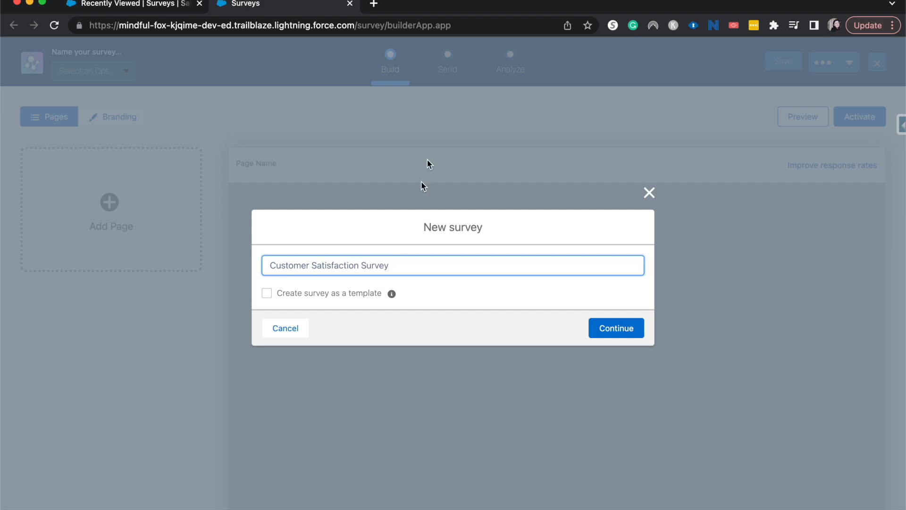
Create the Customer Satisfaction Survey and open its Thank You Page
click(615, 327)
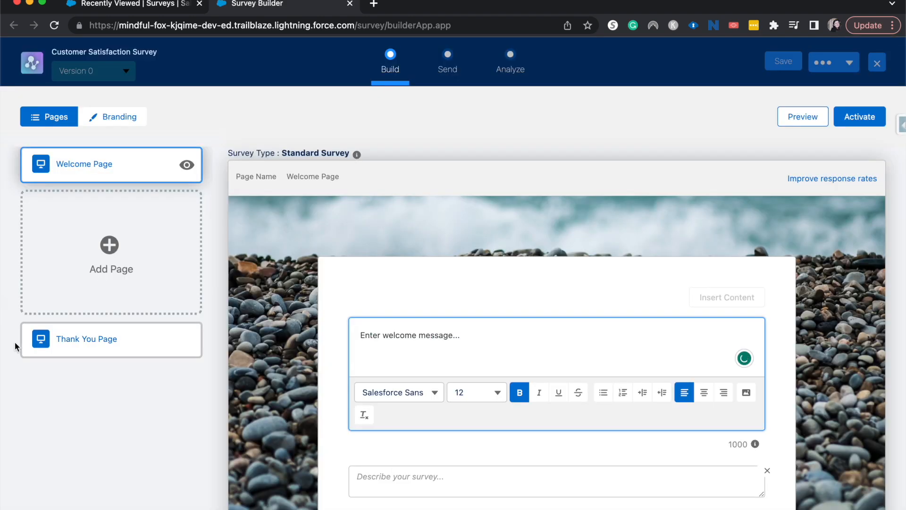
mouse_move(122, 116)
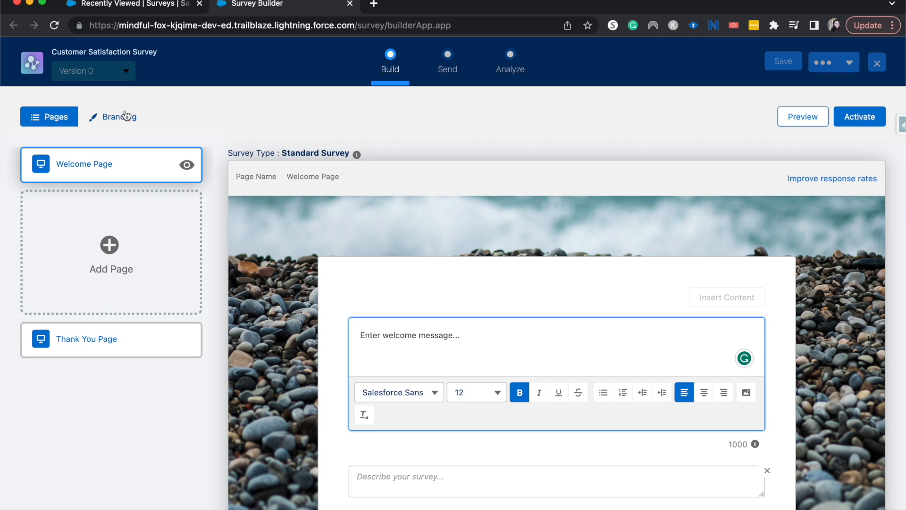
mouse_move(121, 116)
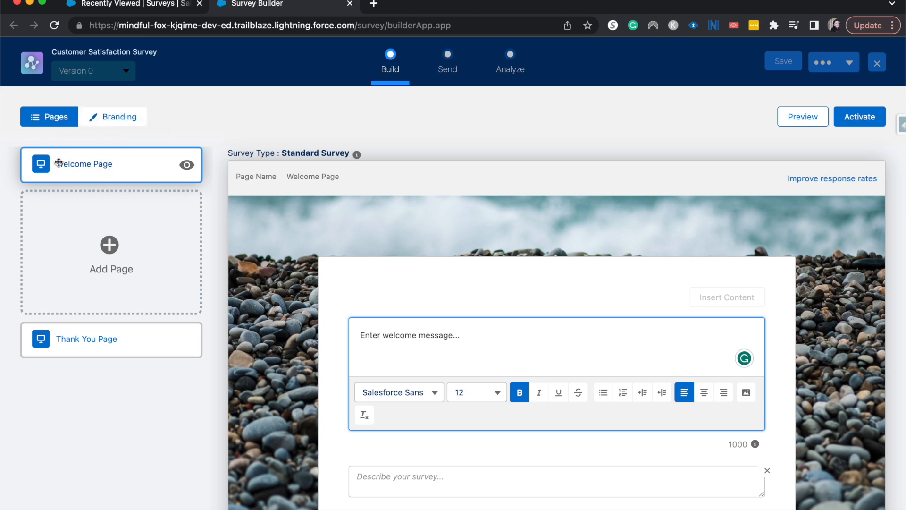
mouse_move(145, 338)
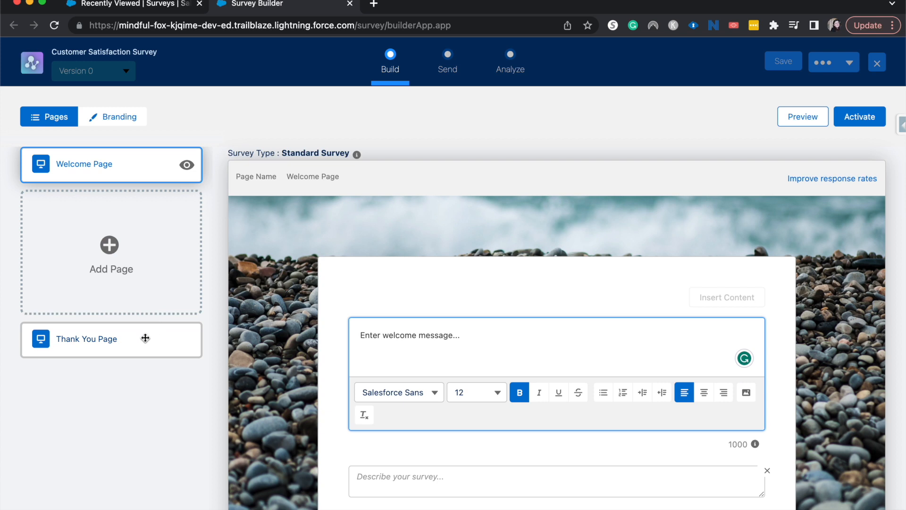
click(87, 339)
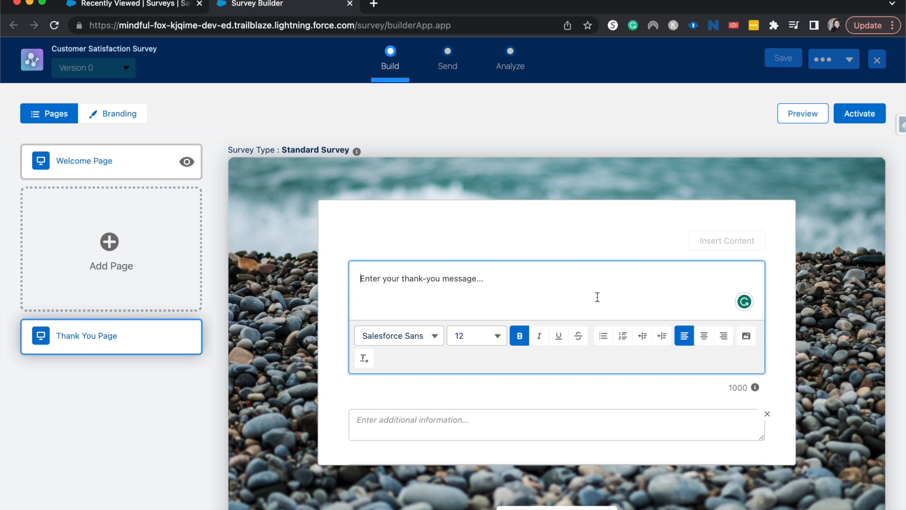
Write the thank-you message, ending with 'The gift card winner will be contacted via email!'
click(360, 279)
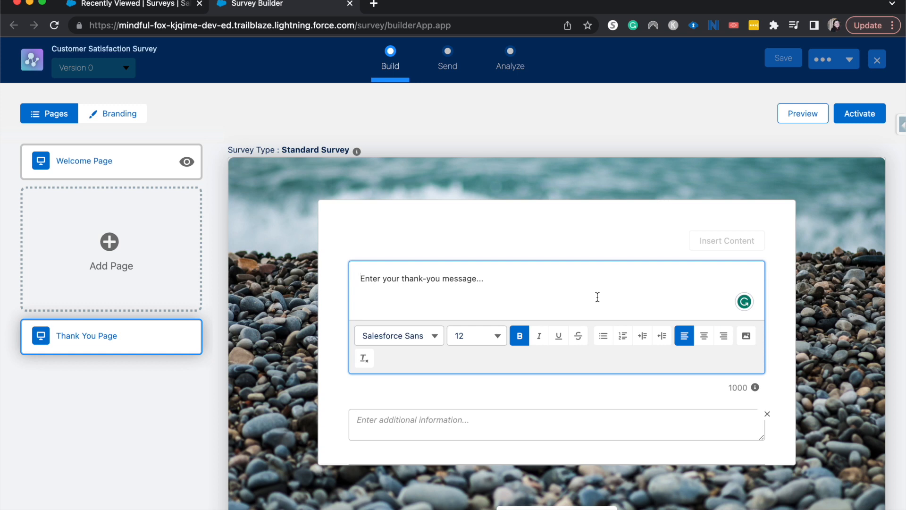
text(Thank you for taking our surv)
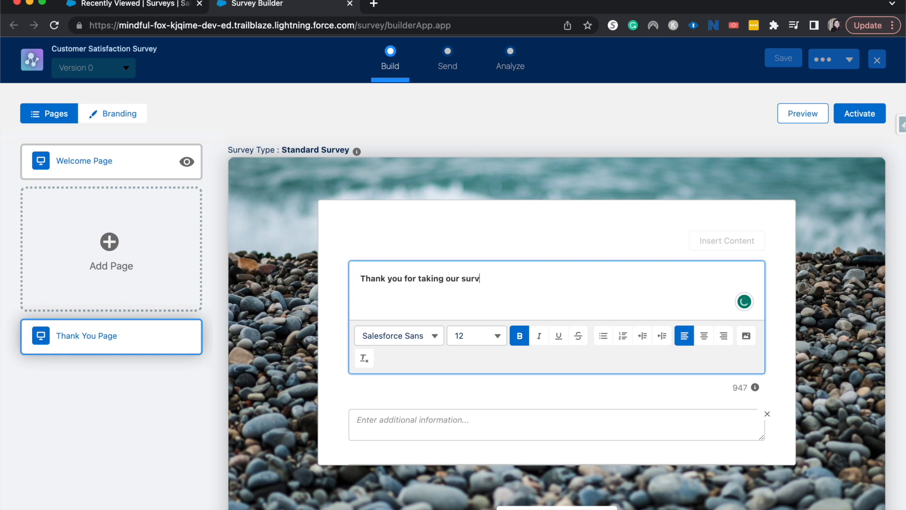
text(ey! We really appreciate your f)
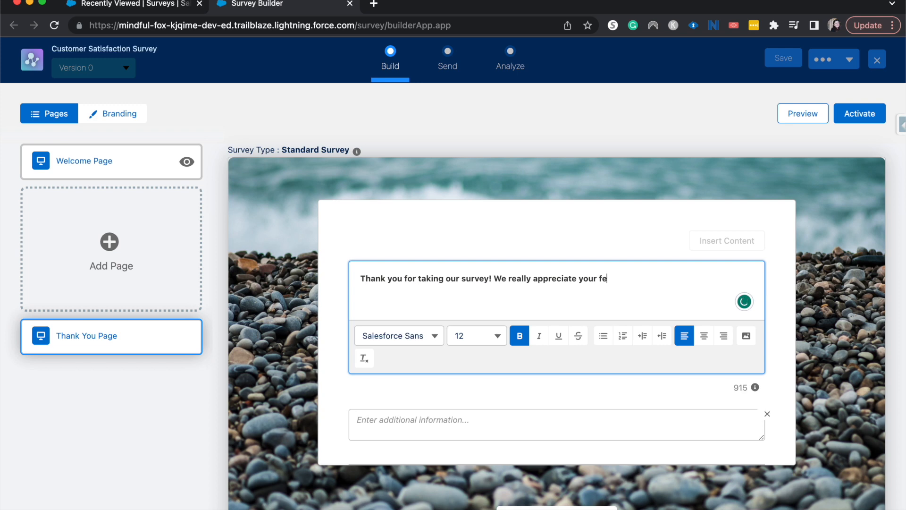
text(edback!)
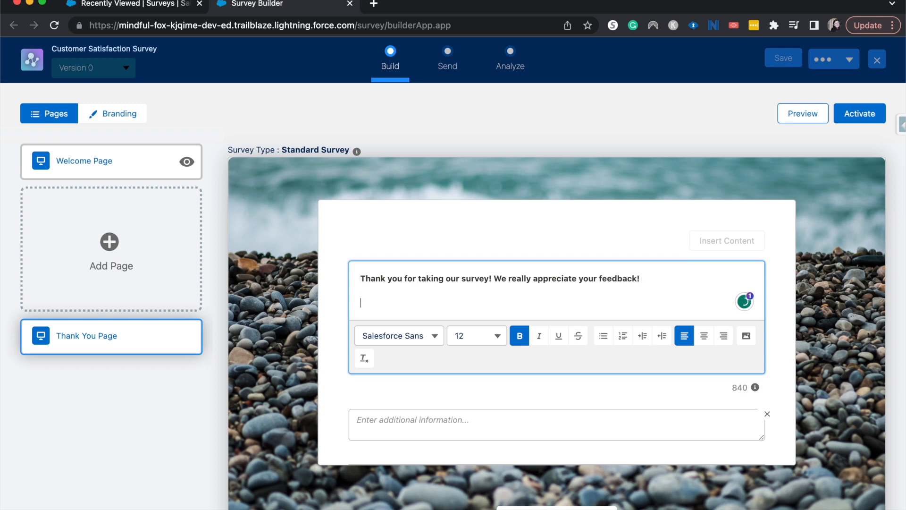
text(The gift)
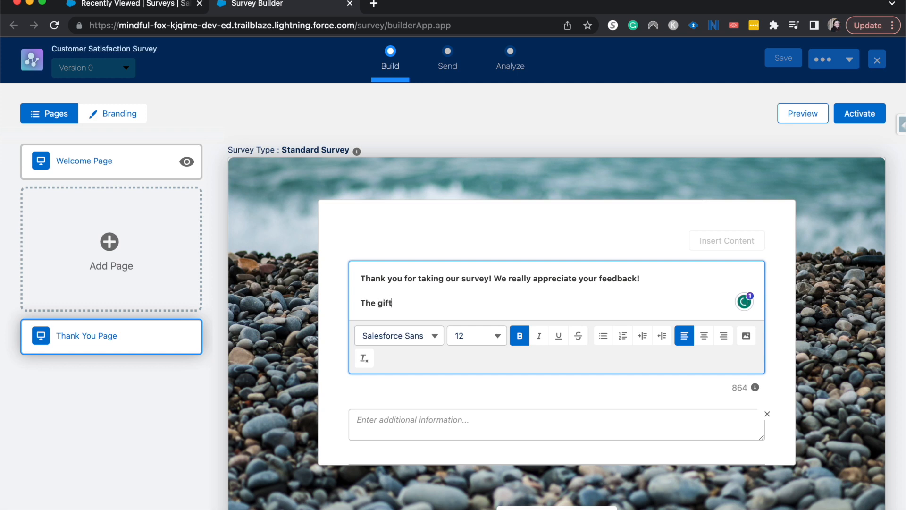
text(card winner wi)
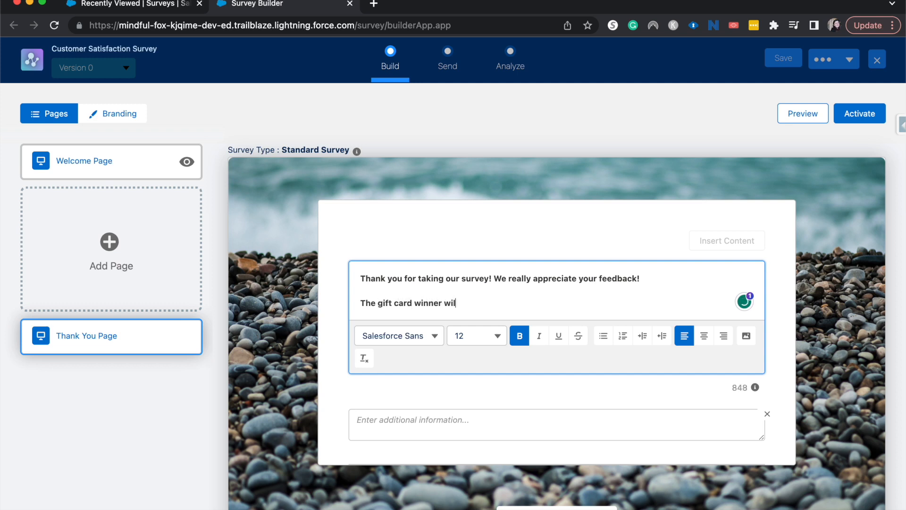
text(l be contacted)
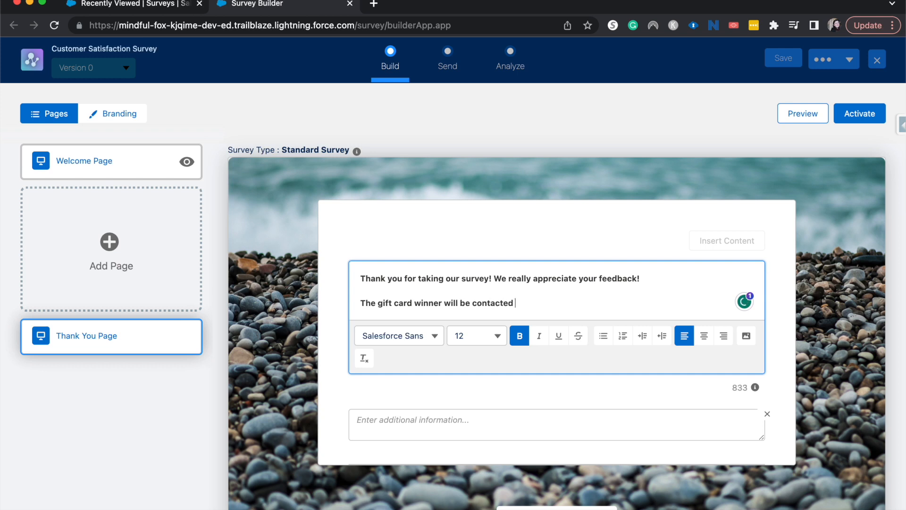
text(via)
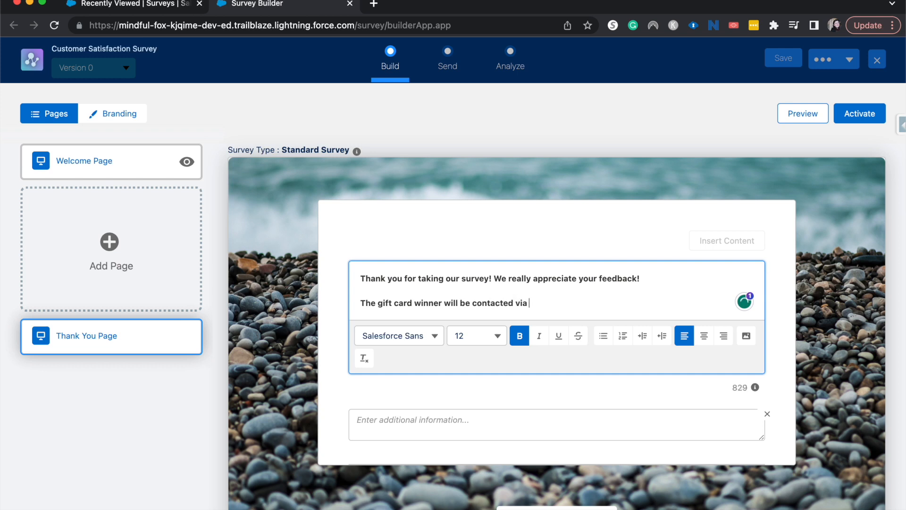
text(email!)
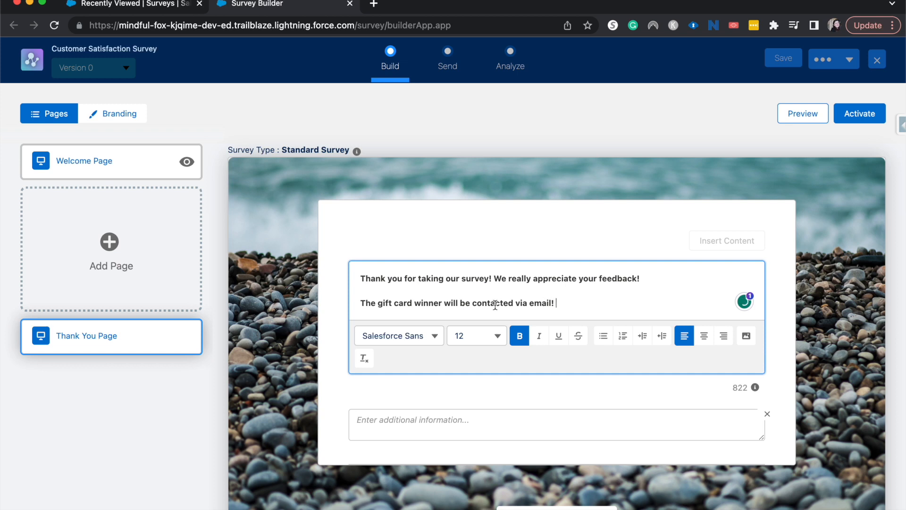
mouse_move(390, 339)
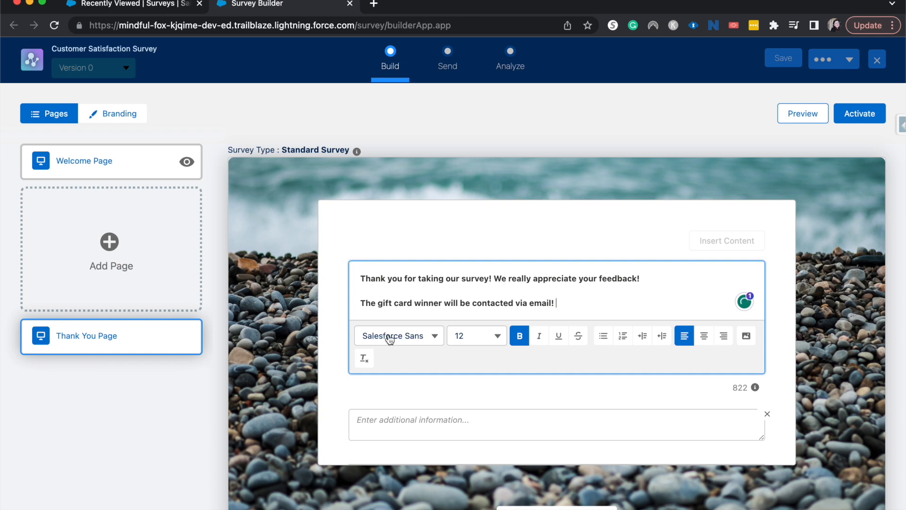
Format the thank-you message as bold, 22-point Verdana, left aligned
click(397, 335)
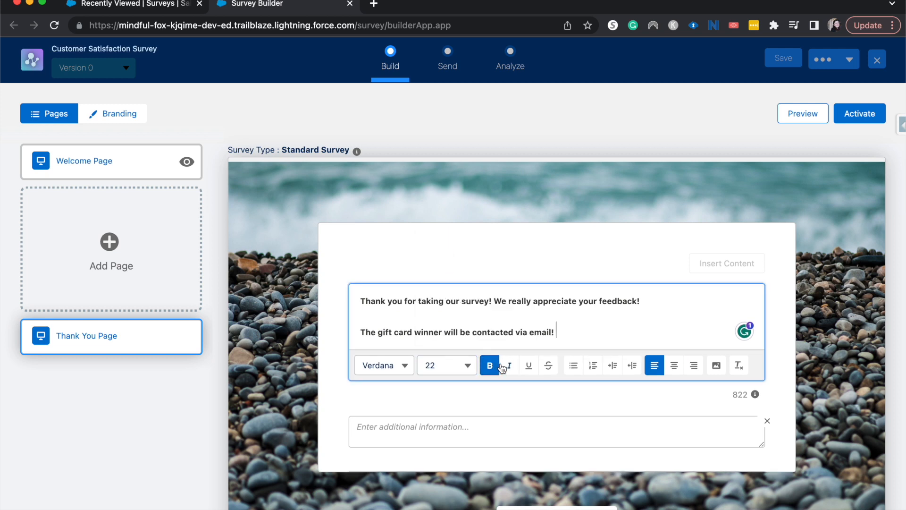
click(509, 365)
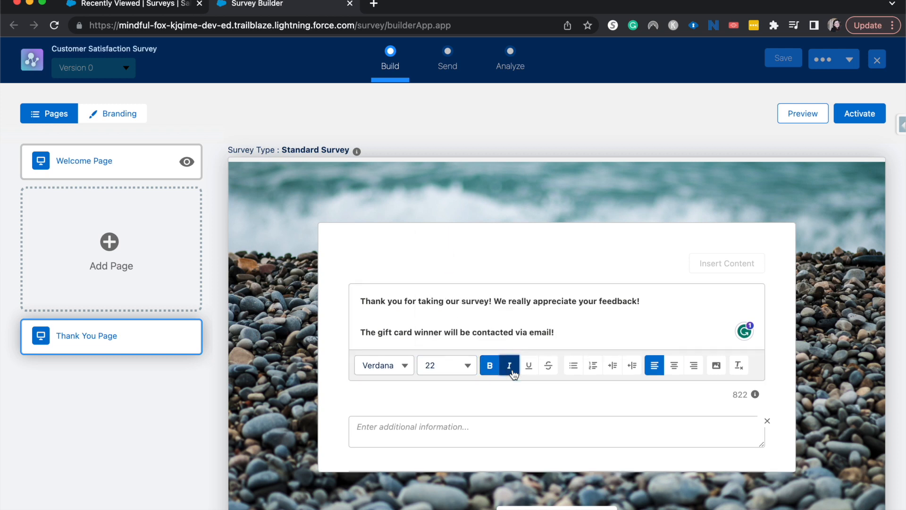
click(509, 365)
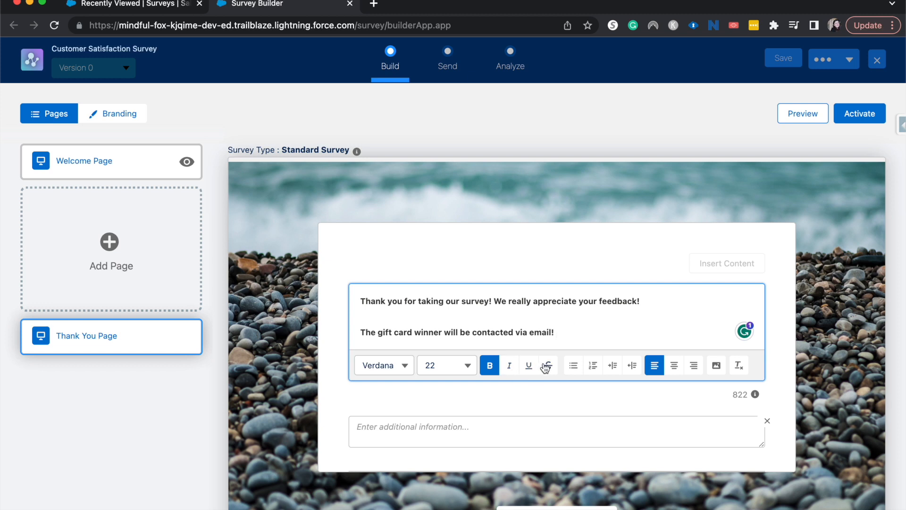
mouse_move(571, 368)
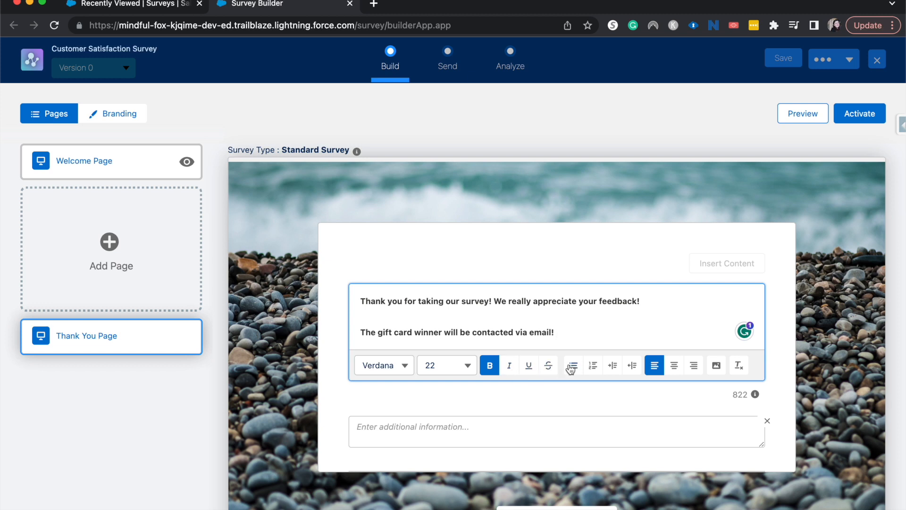
mouse_move(572, 365)
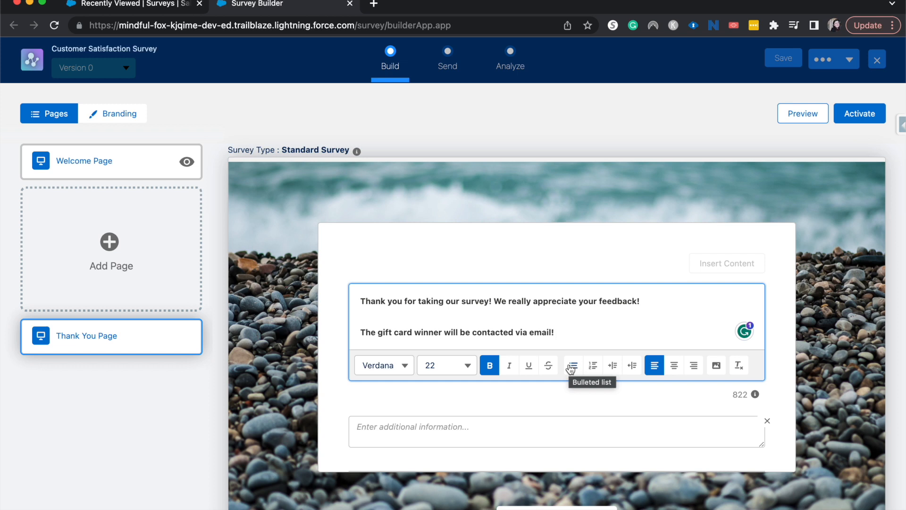
click(544, 332)
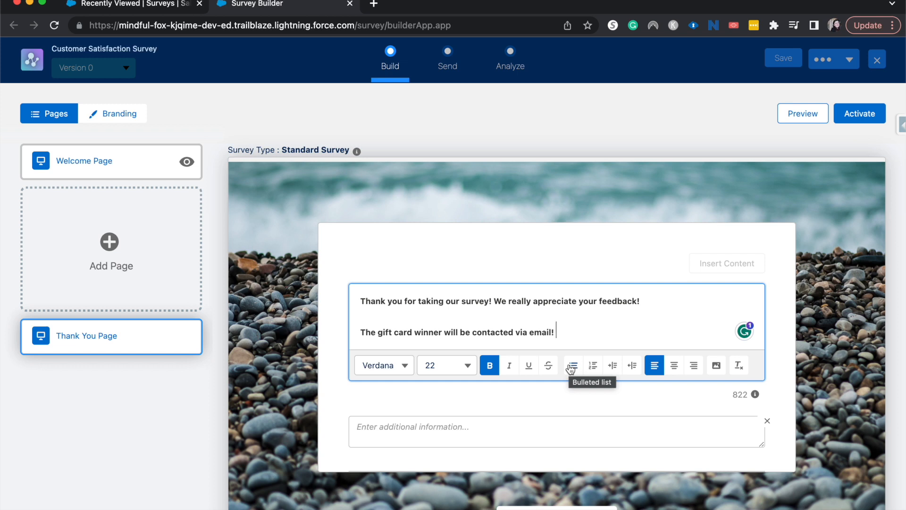
mouse_move(276, 203)
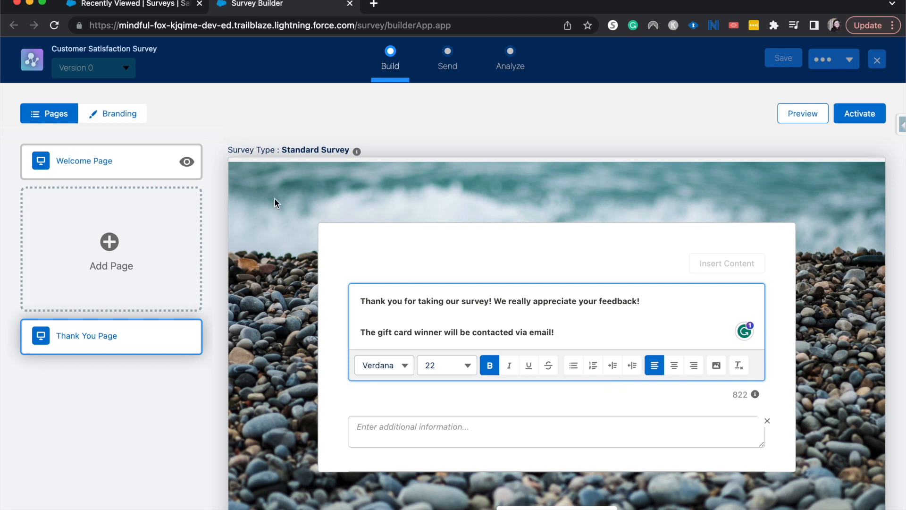
mouse_move(118, 306)
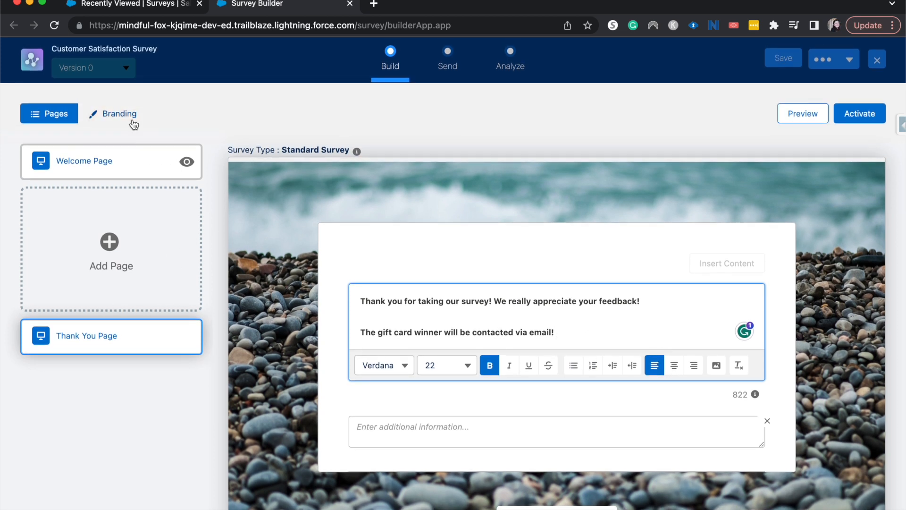
Turn on Auto-Progress under Progress Options in the survey's Branding settings
click(113, 113)
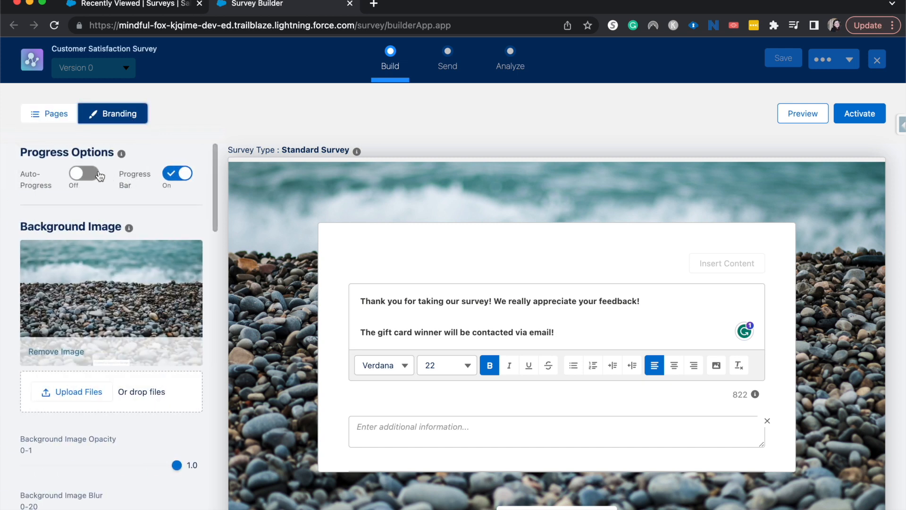
click(84, 173)
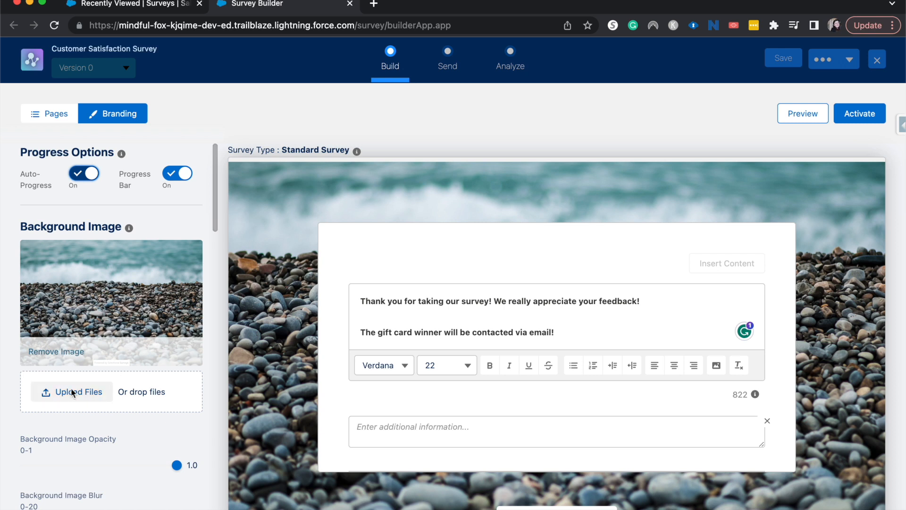
mouse_move(166, 313)
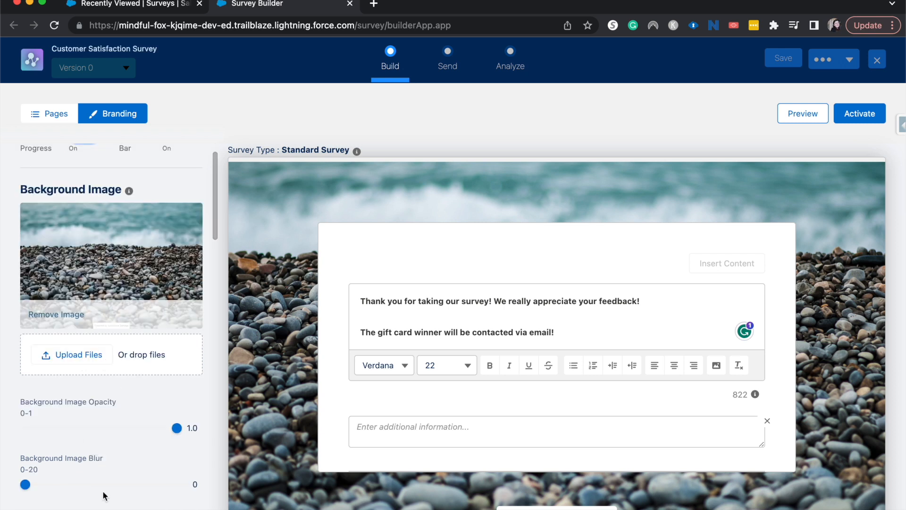
mouse_move(161, 447)
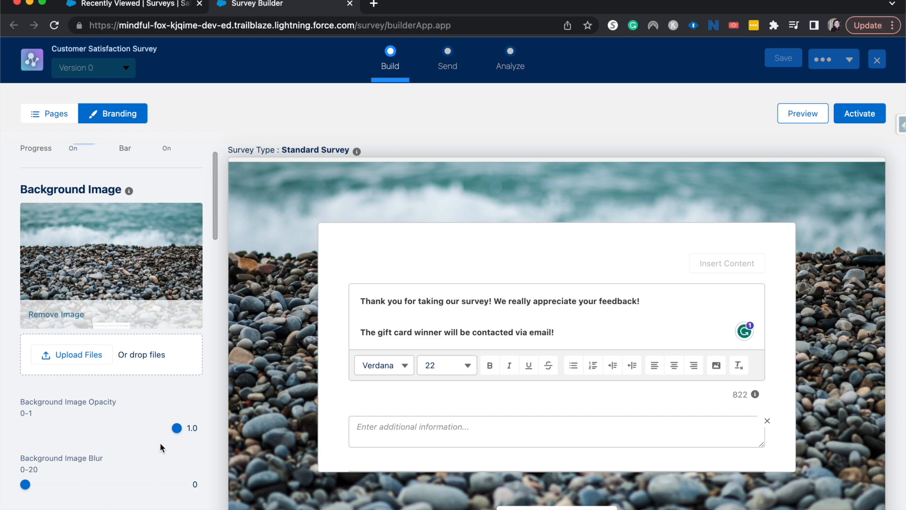
Set background image opacity to 0.6, leaving image blur at 0
drag(177, 428, 128, 428)
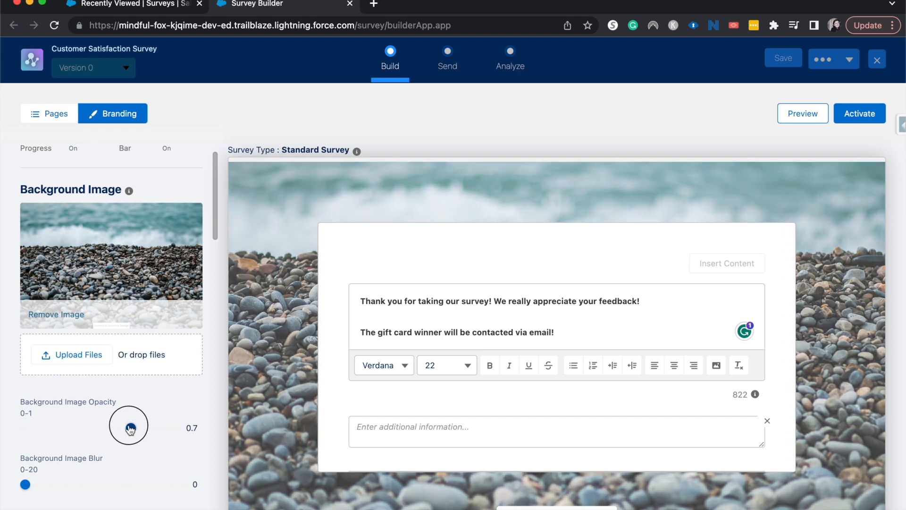
drag(129, 426, 64, 426)
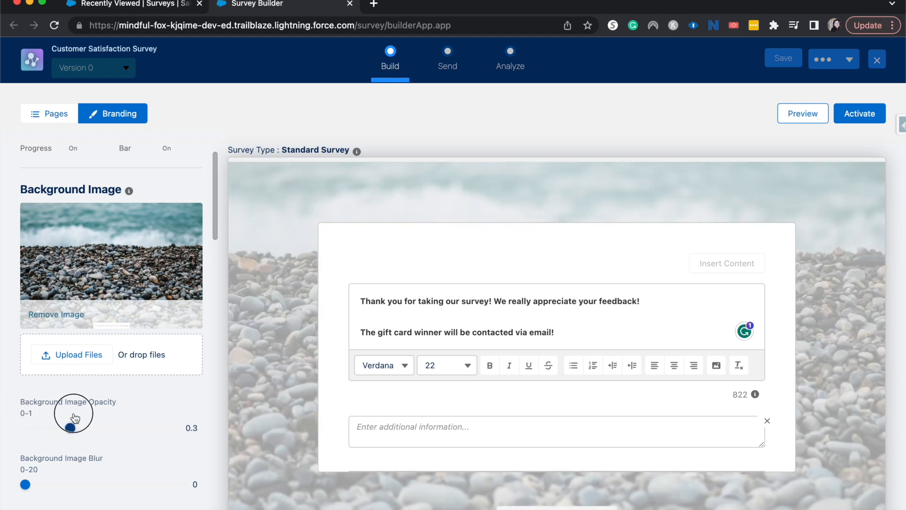
drag(71, 428, 115, 428)
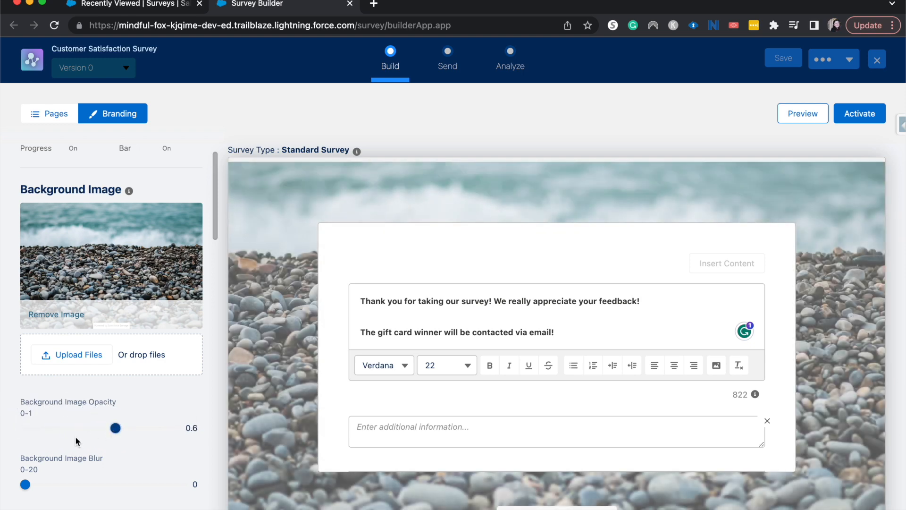
drag(25, 483, 70, 456)
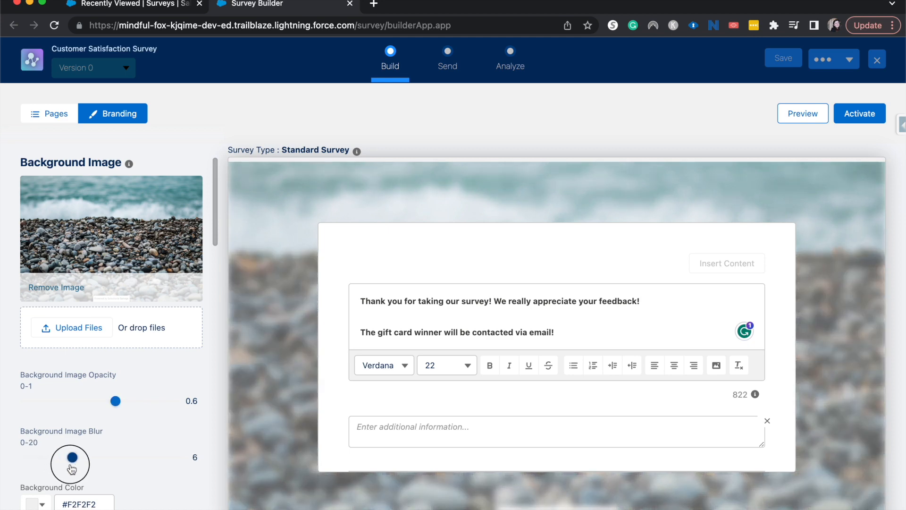
drag(70, 458, 26, 457)
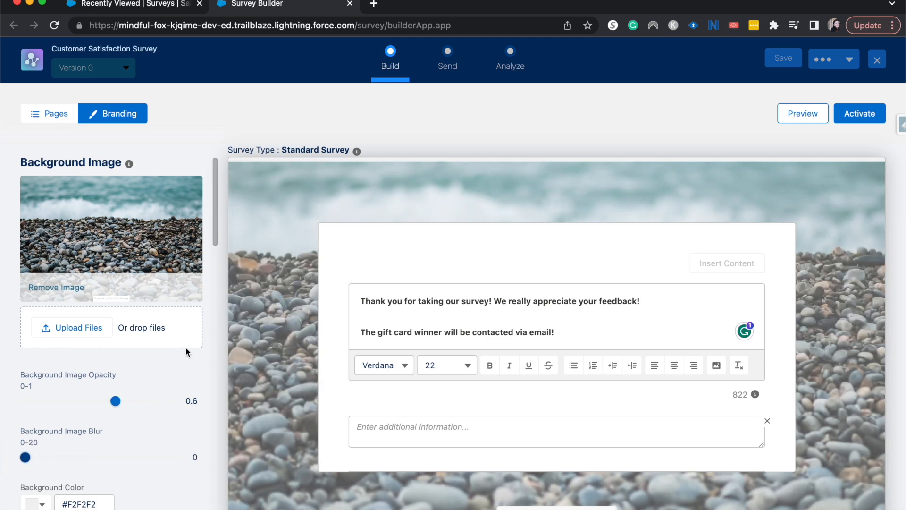
mouse_move(76, 235)
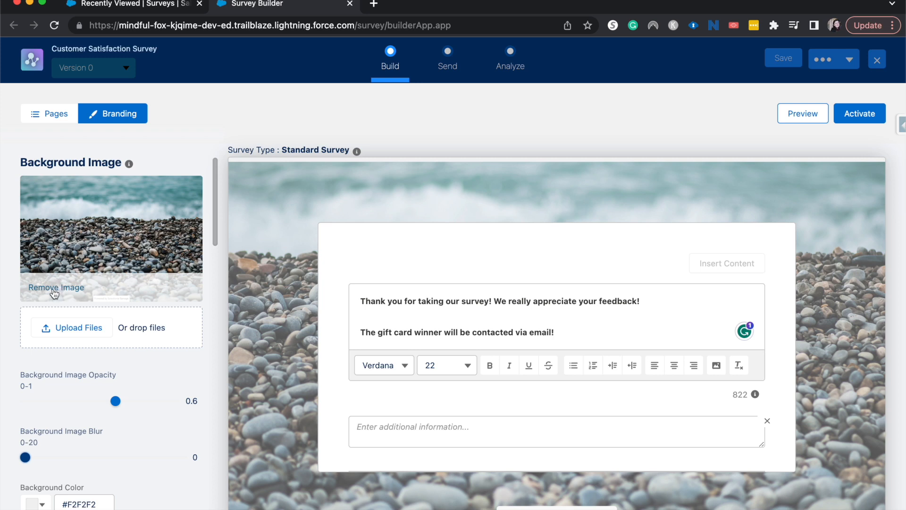
Remove the background image and set the background color to red #E70606
click(56, 288)
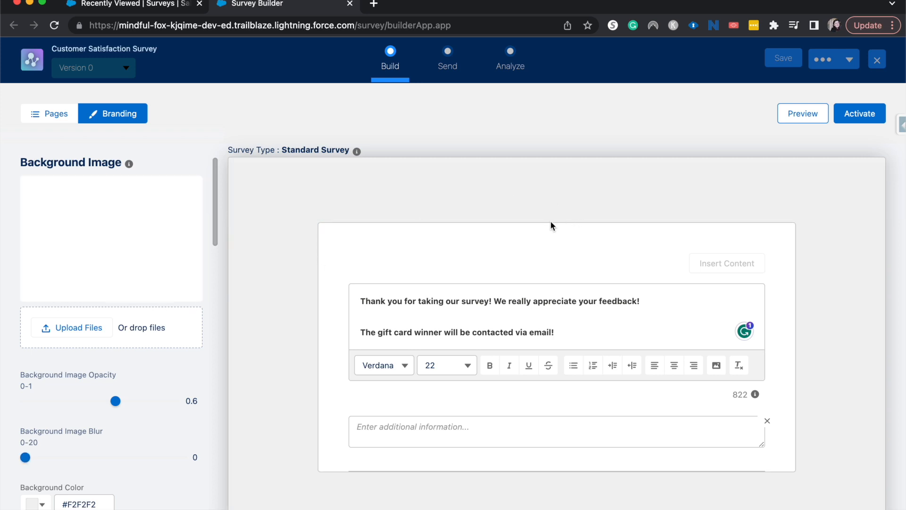
scroll(down, 3)
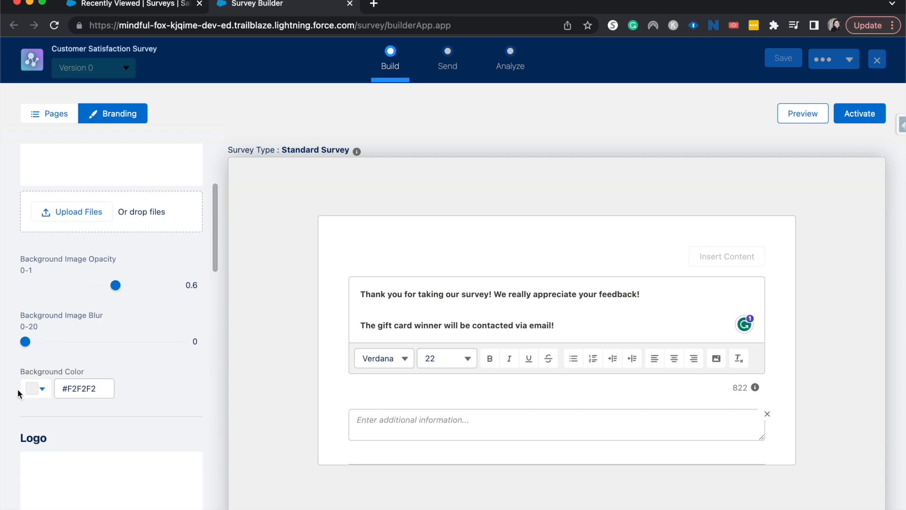
click(30, 388)
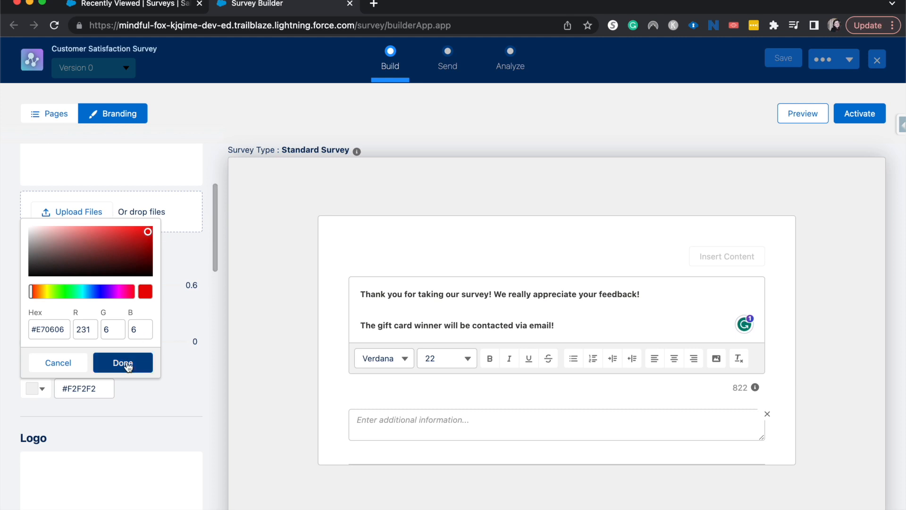
click(122, 363)
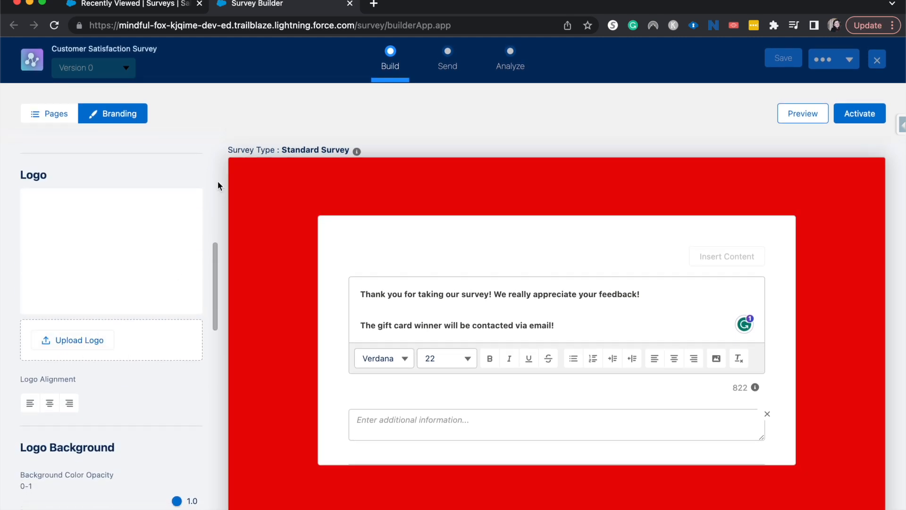
scroll(down, 3)
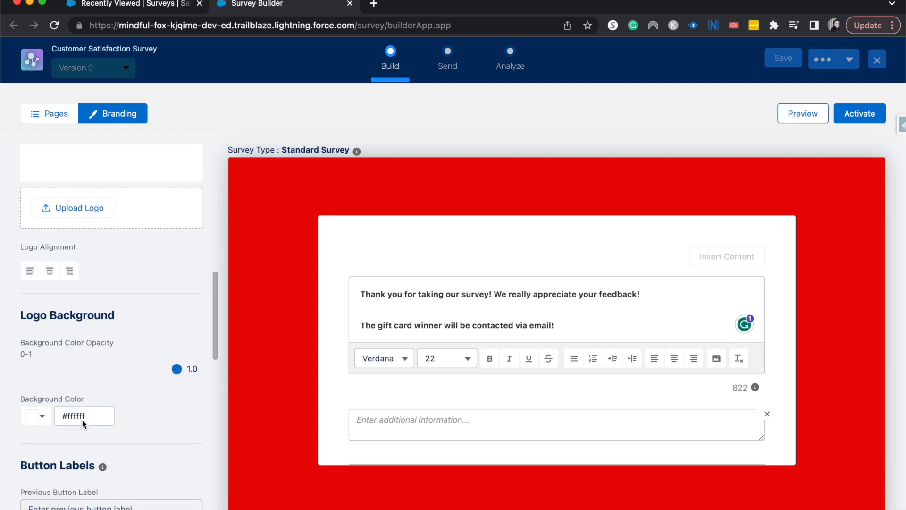
scroll(down, 3)
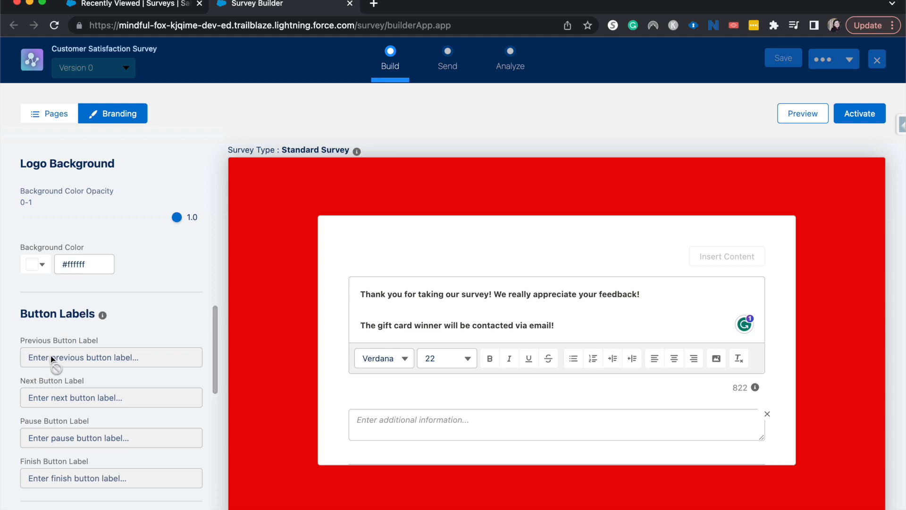
mouse_move(93, 353)
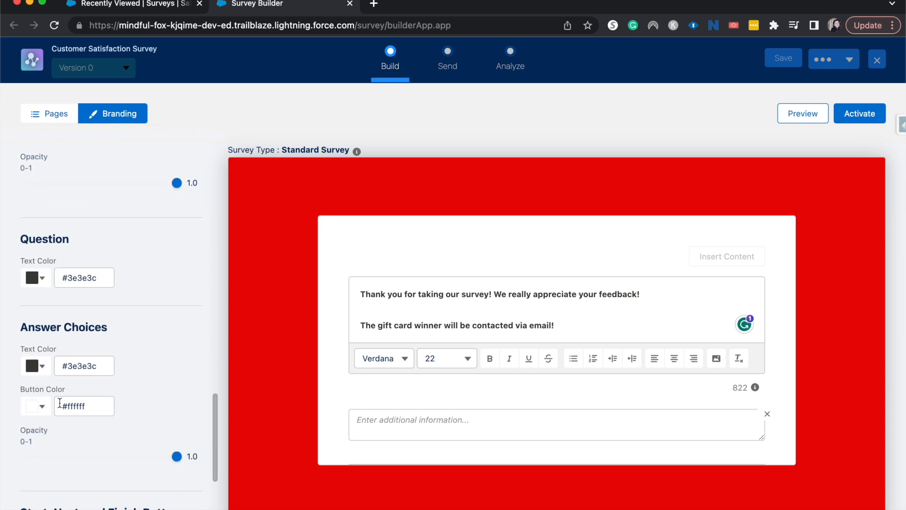
scroll(down, 3)
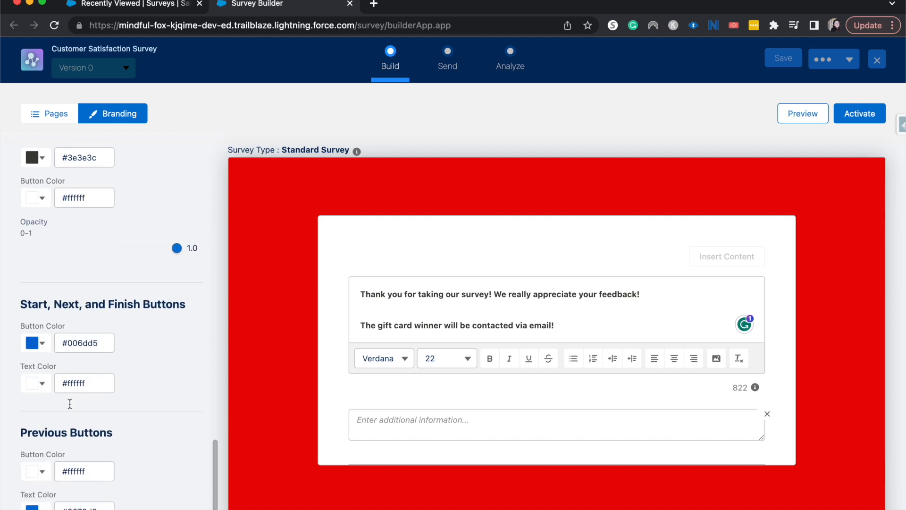
scroll(down, 3)
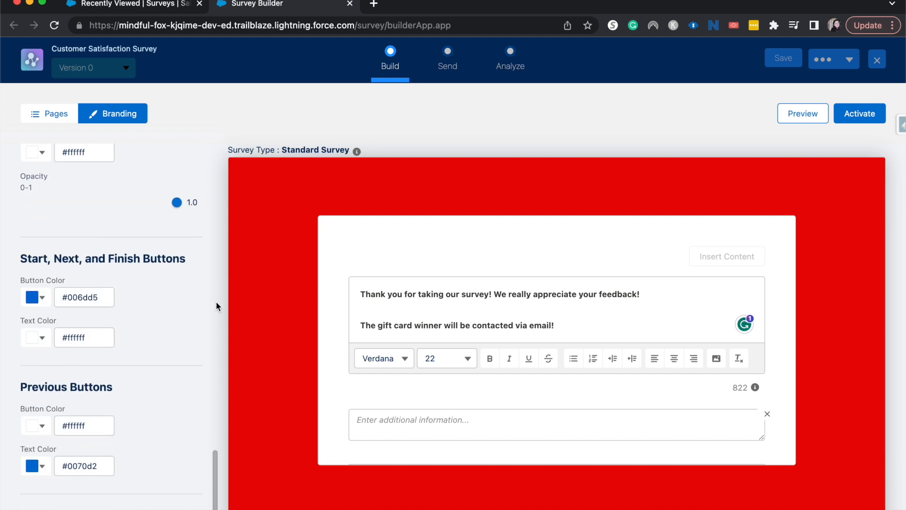